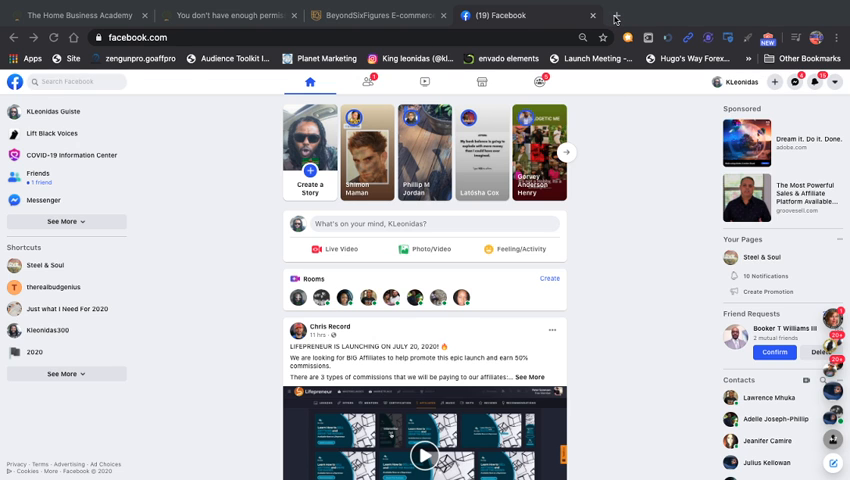
# Go to business.facebook.com to reach Business Settings and Ads Manager.
pyautogui.write('busine')
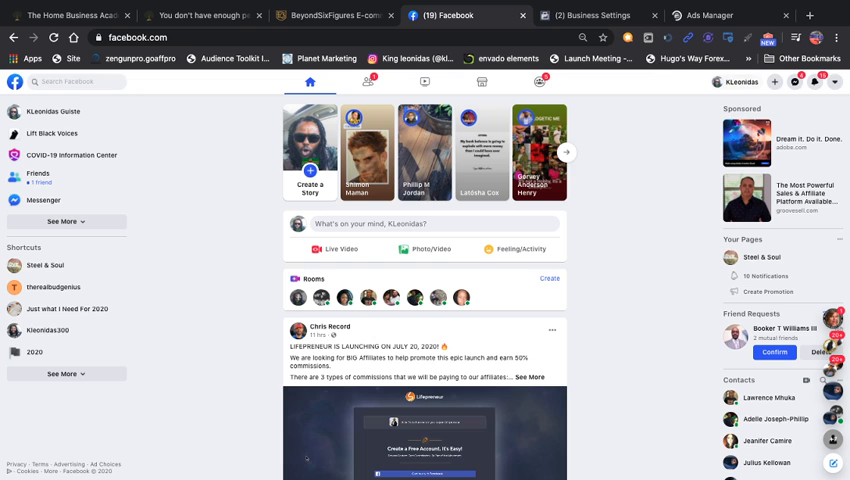
# Scroll through the Facebook notifications list to clear the unread count, then return to Ads Manager.
pyautogui.click(804, 84)
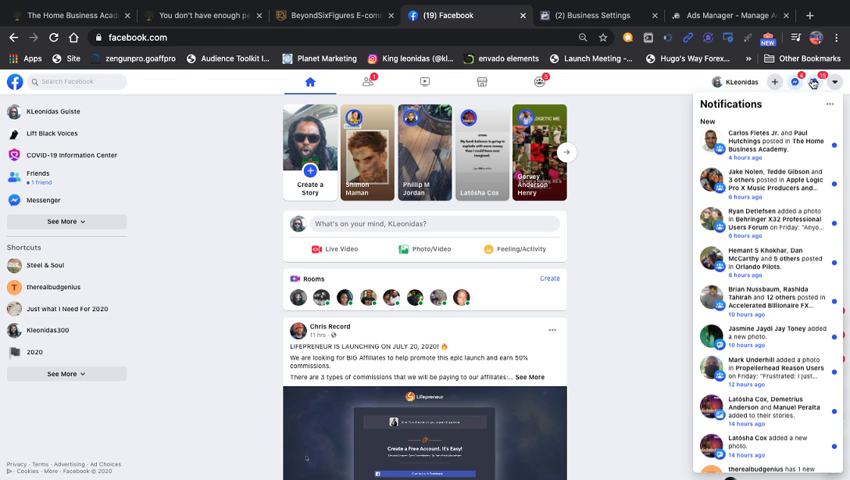
pyautogui.scroll(-3)
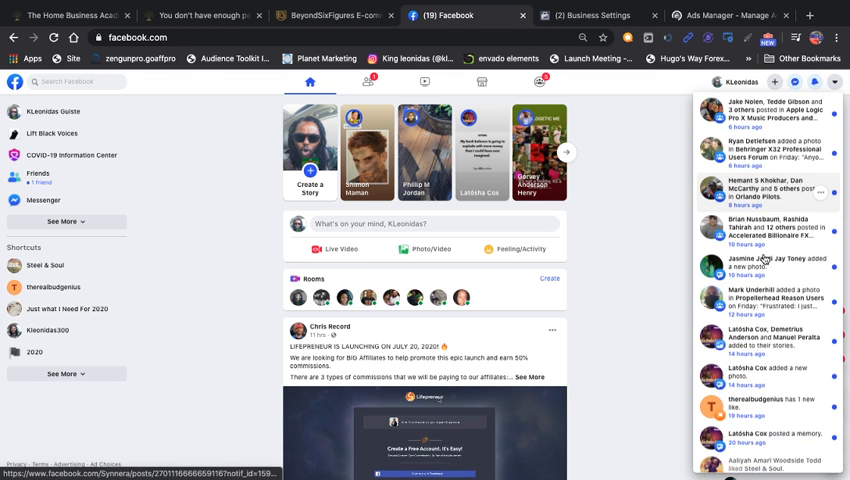
pyautogui.scroll(-3)
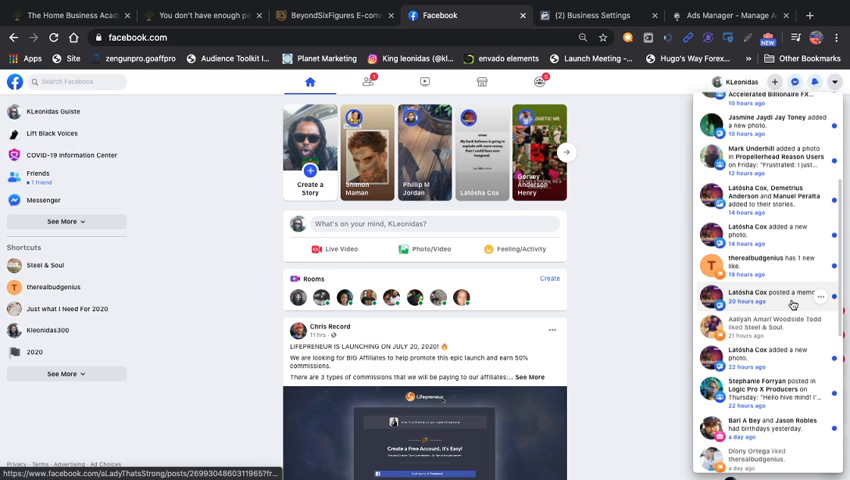
pyautogui.scroll(-3)
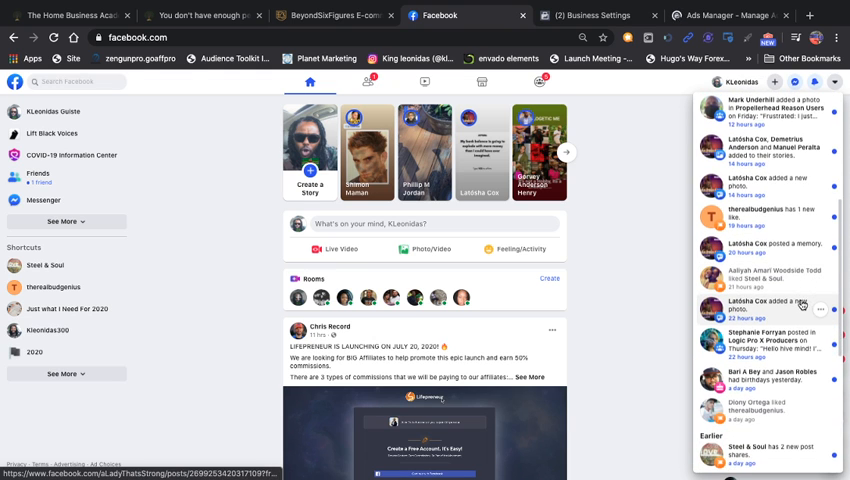
pyautogui.scroll(-3)
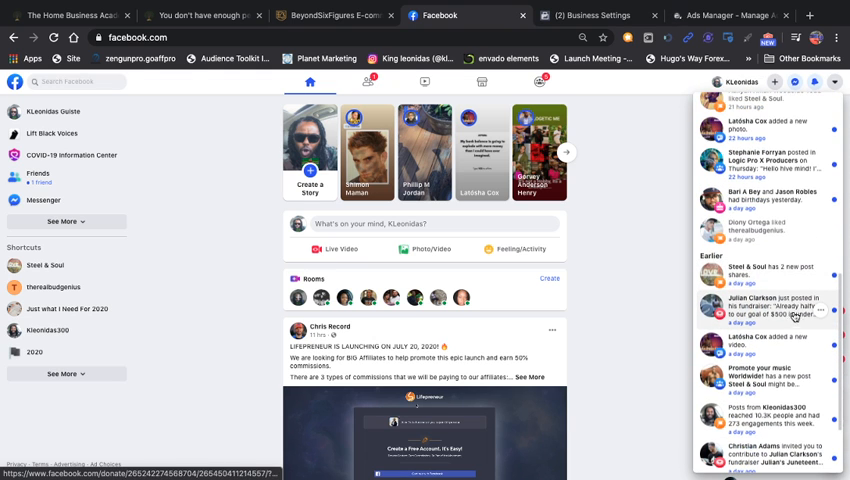
pyautogui.scroll(-3)
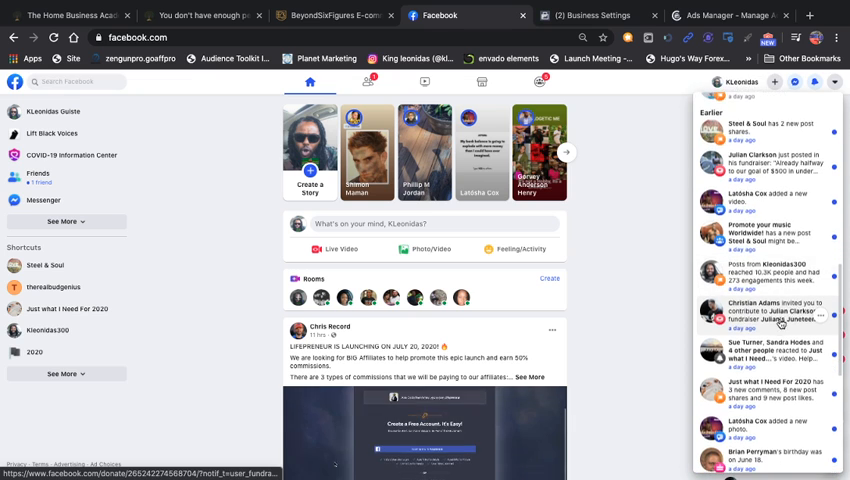
pyautogui.scroll(-3)
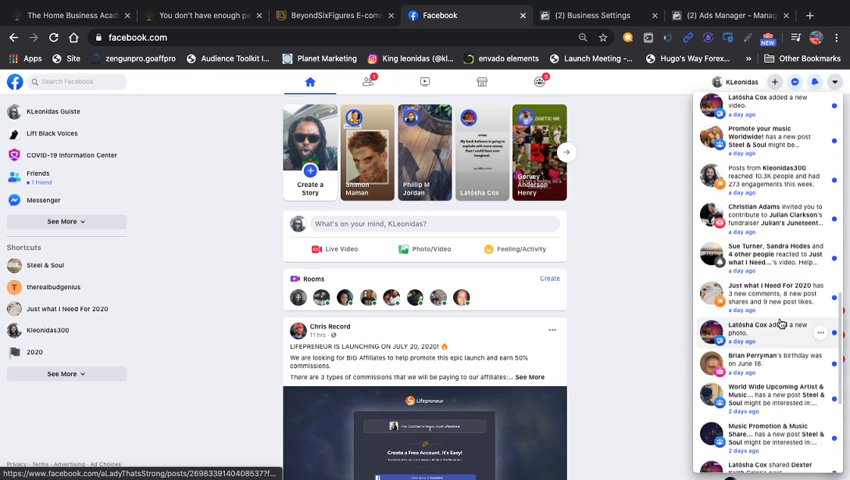
pyautogui.scroll(-3)
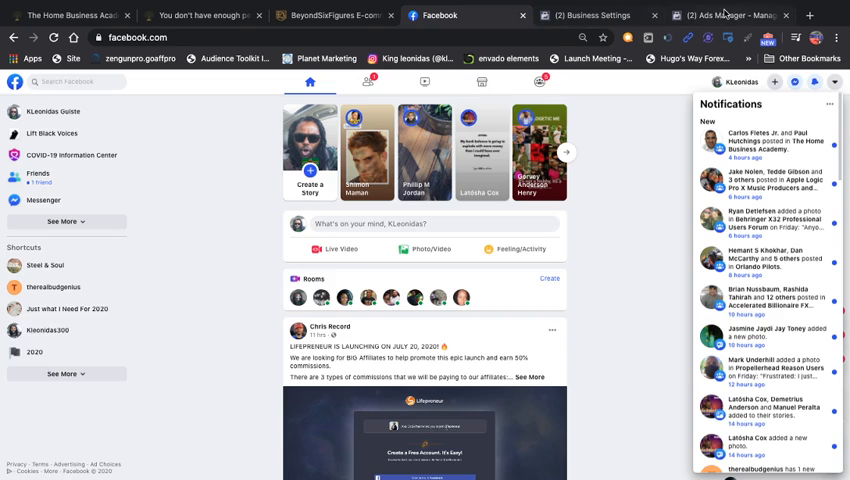
pyautogui.click(740, 16)
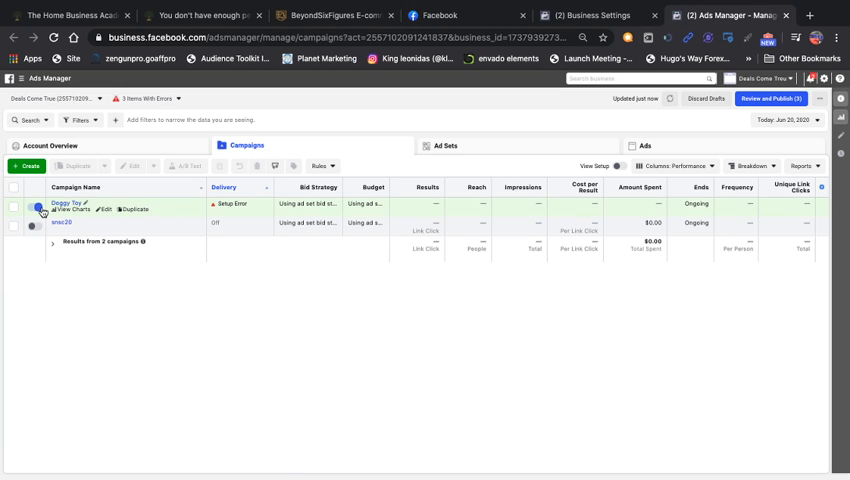
# Select the first Deals Come True campaign, then move to Business Settings.
pyautogui.click(16, 208)
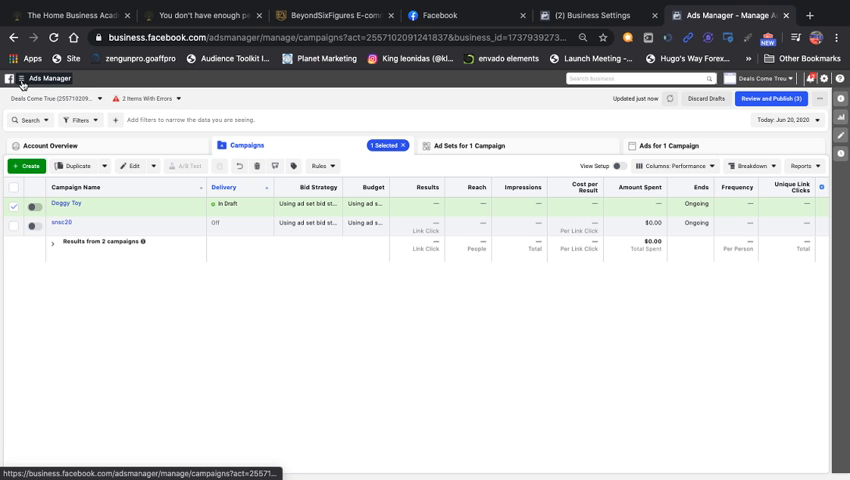
pyautogui.click(12, 80)
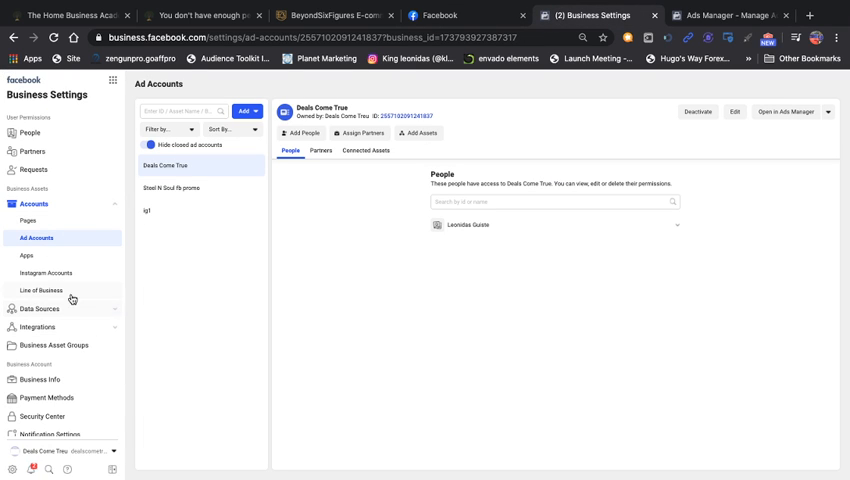
# Open the Deals Come True ad account from Business Settings in Ads Manager.
pyautogui.click(32, 468)
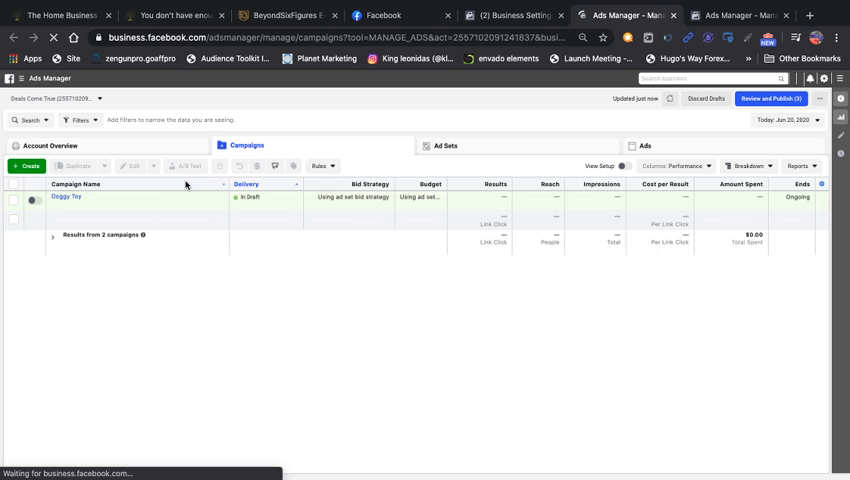
# Choose another Deals Come True ad account from the ad account dropdown.
pyautogui.click(56, 100)
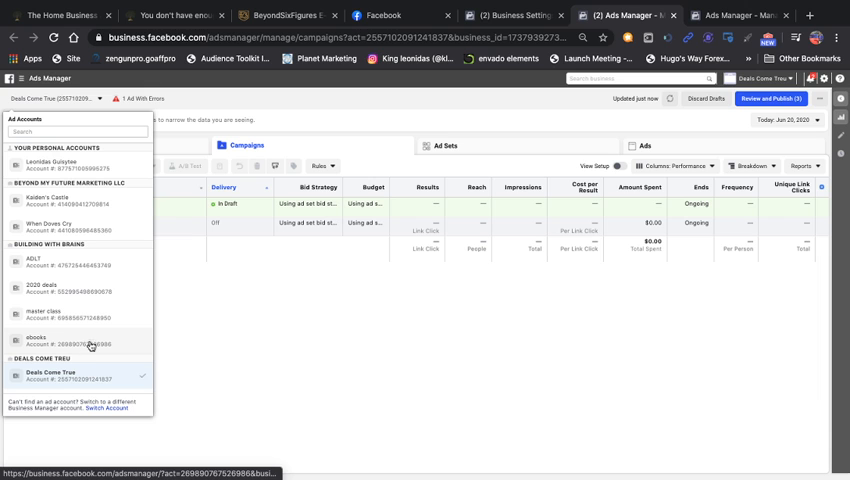
pyautogui.scroll(-3)
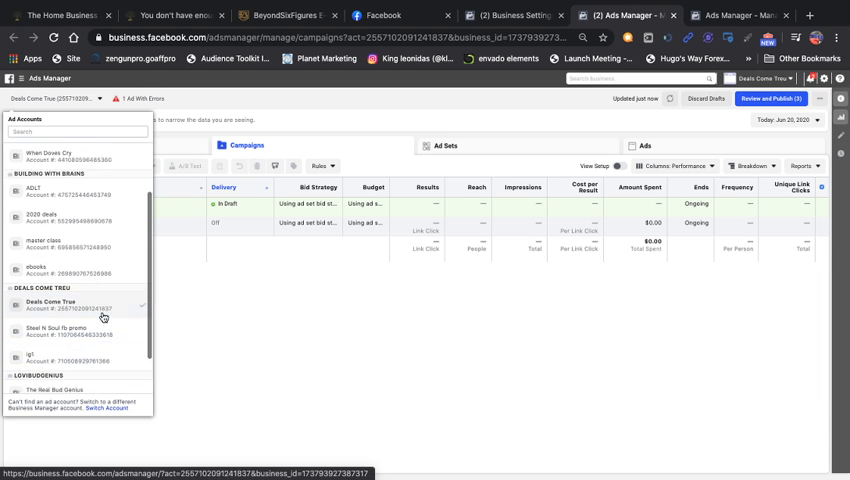
pyautogui.scroll(-3)
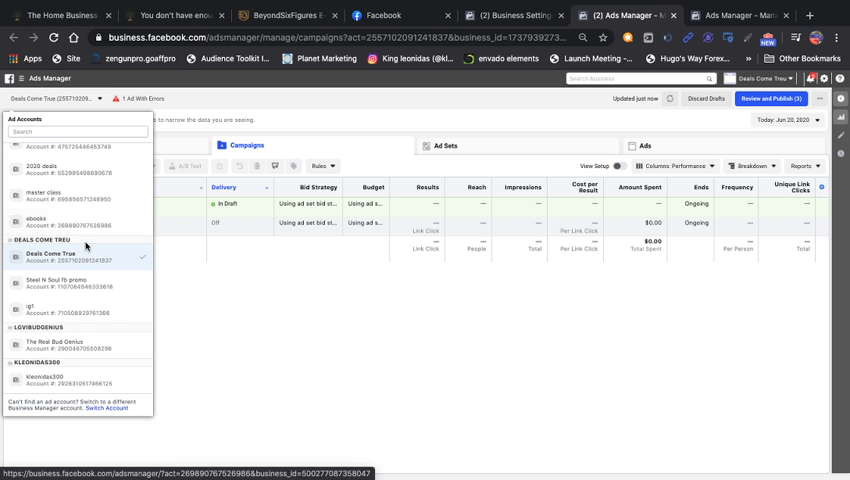
pyautogui.click(764, 12)
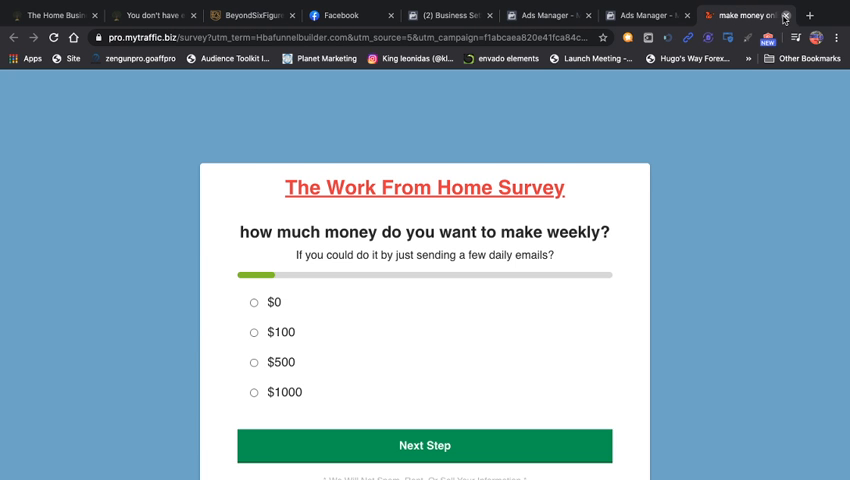
# Close the myTraffic Work From Home Survey tab to return to Ads Manager.
pyautogui.click(792, 16)
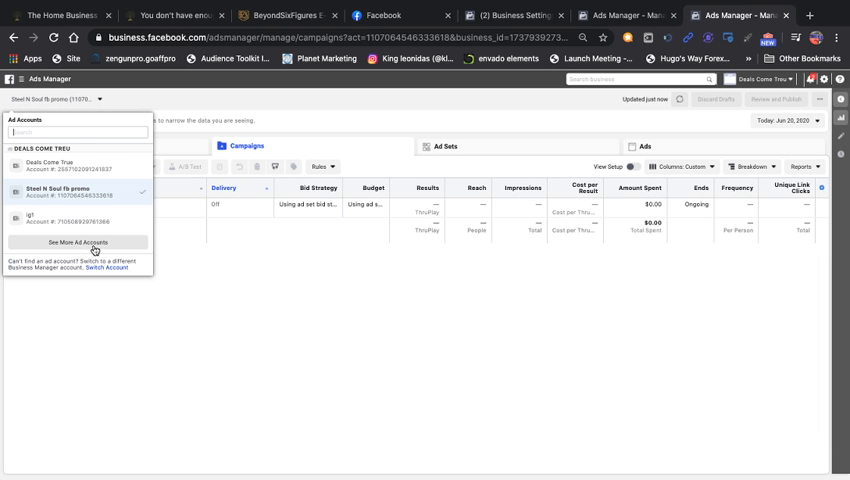
# Switch to the second Deals Come True ad account and bring up the ad account help panel.
pyautogui.click(514, 16)
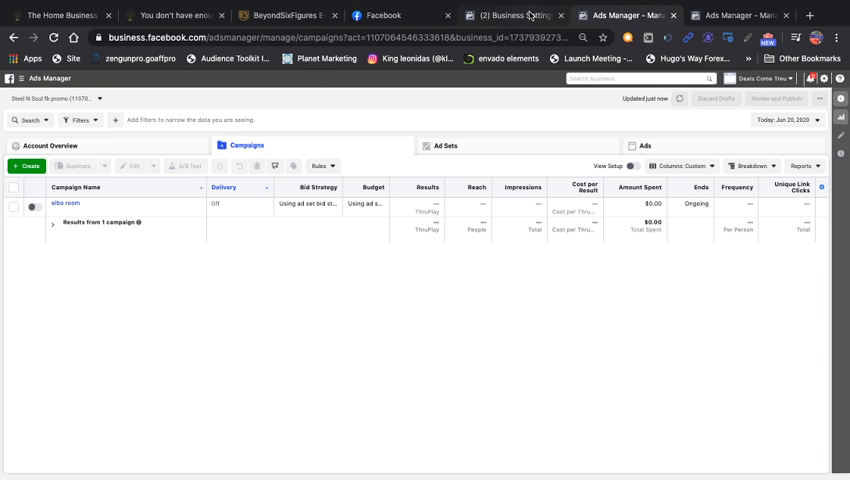
pyautogui.moveTo(528, 16)
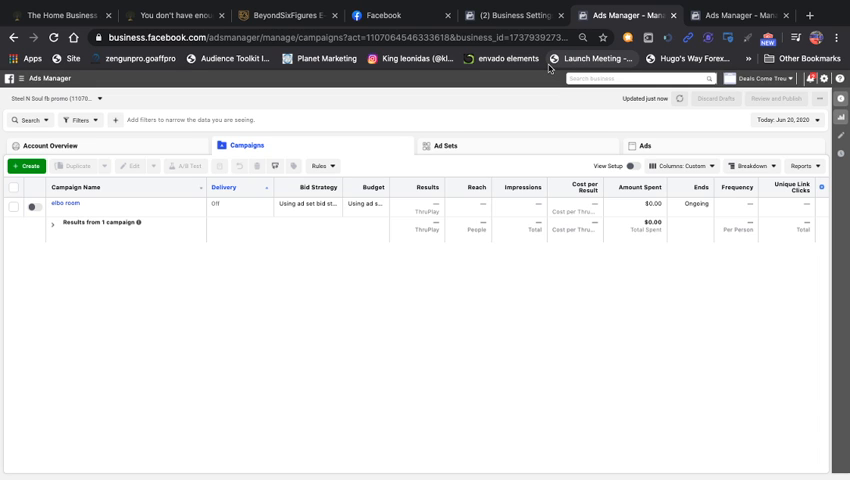
pyautogui.moveTo(556, 60)
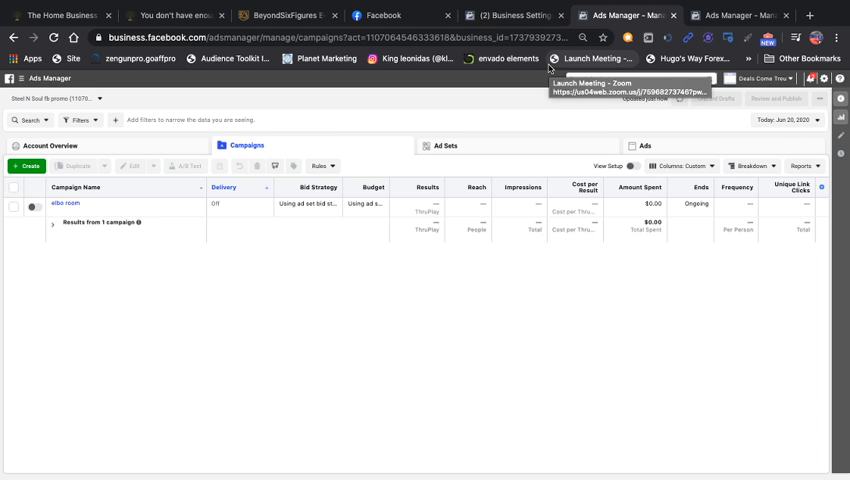
pyautogui.moveTo(836, 76)
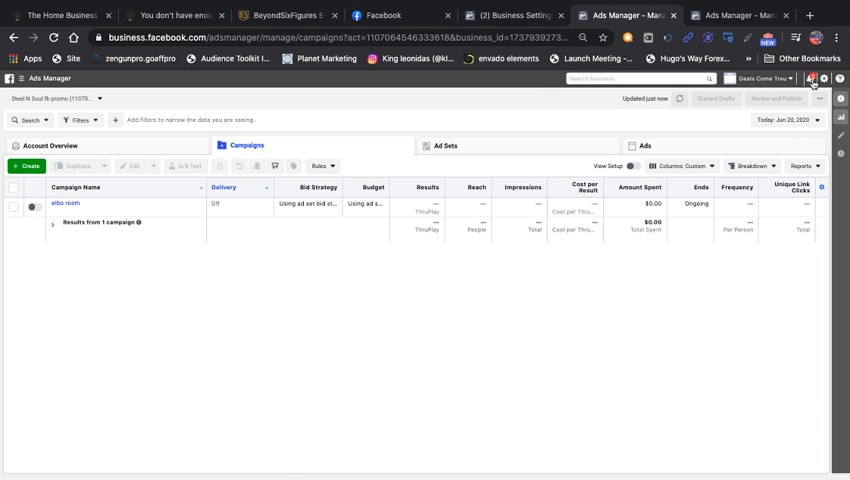
pyautogui.click(816, 82)
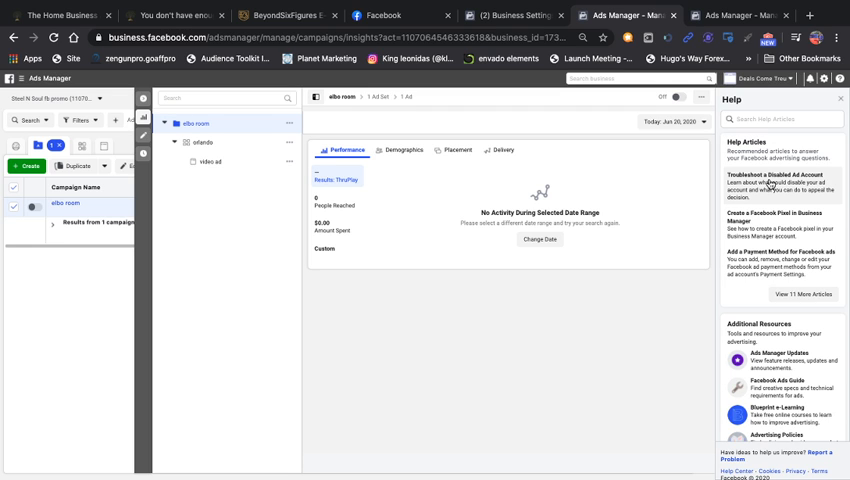
pyautogui.moveTo(762, 200)
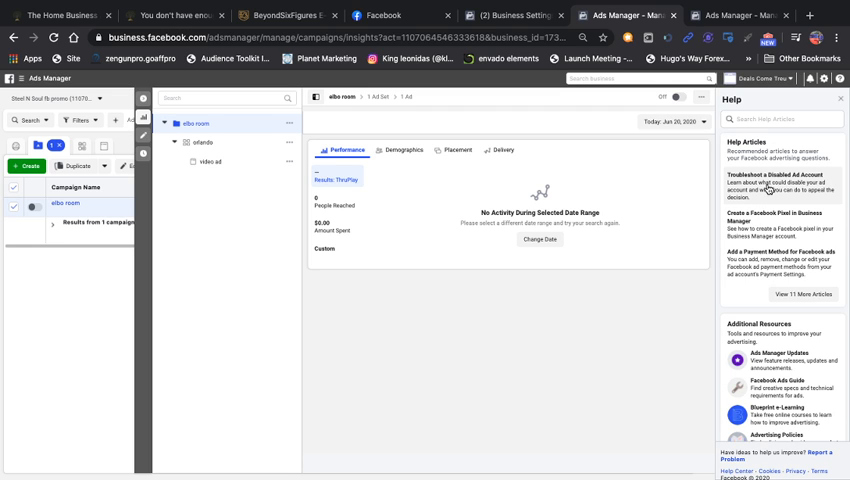
pyautogui.moveTo(788, 250)
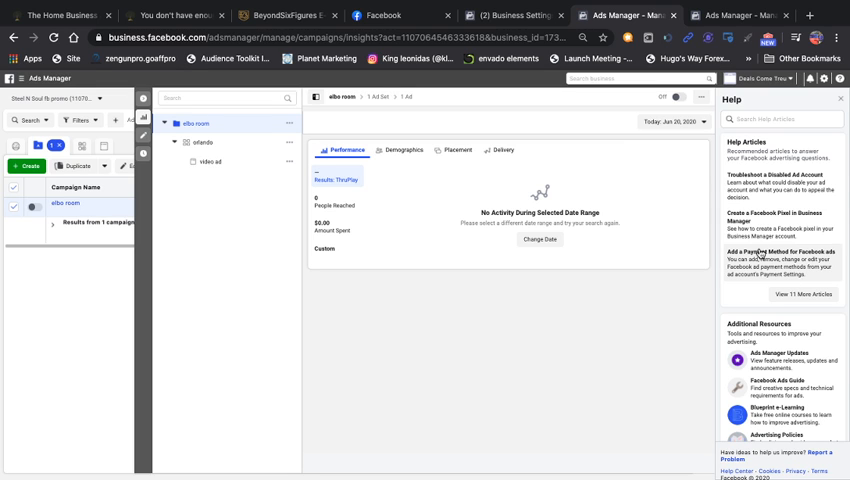
pyautogui.scroll(-3)
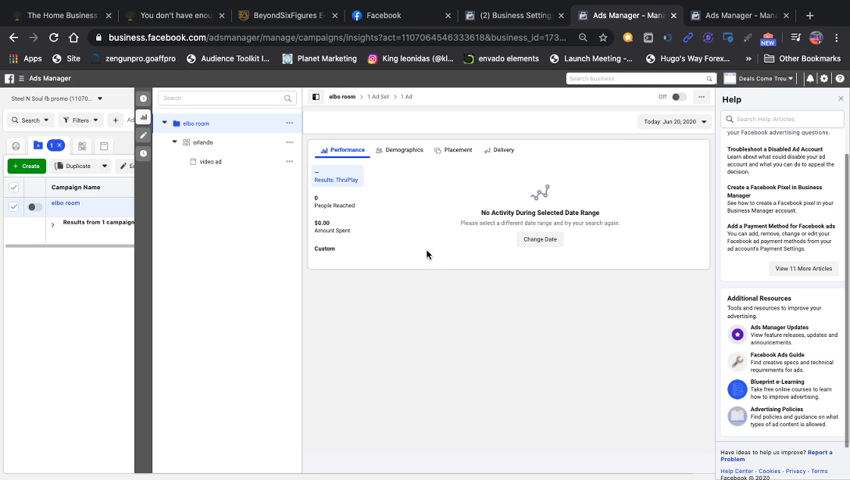
pyautogui.moveTo(434, 256)
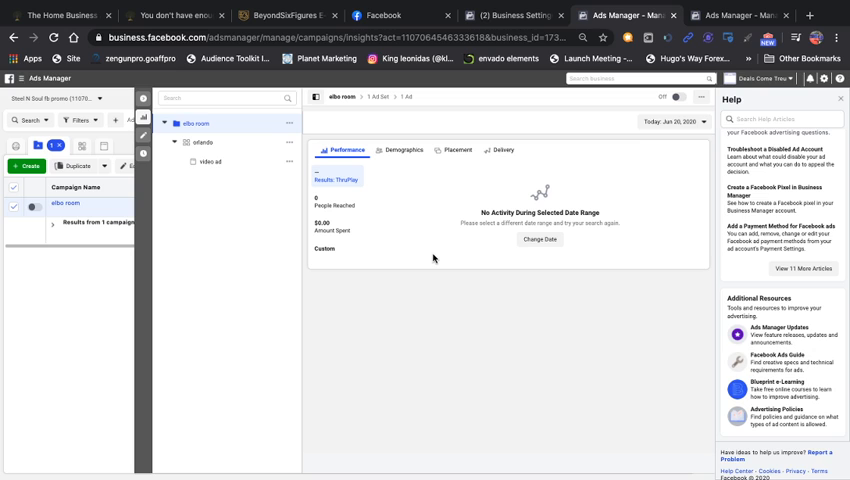
pyautogui.moveTo(560, 256)
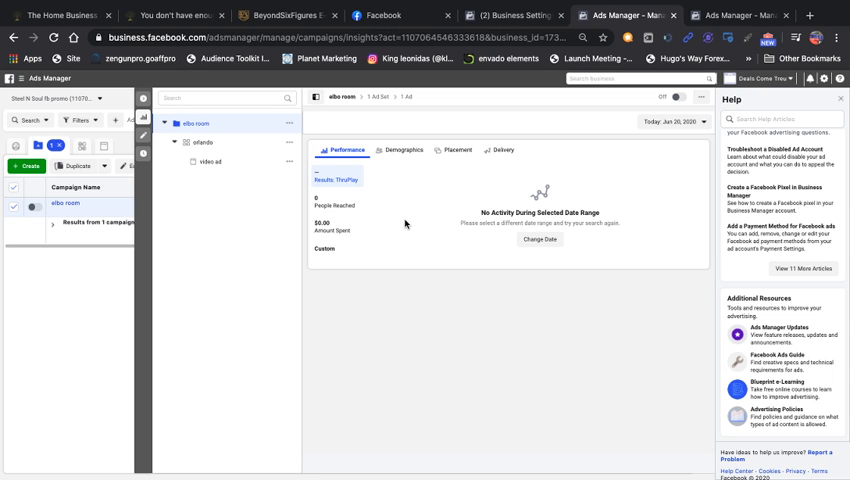
pyautogui.moveTo(470, 150)
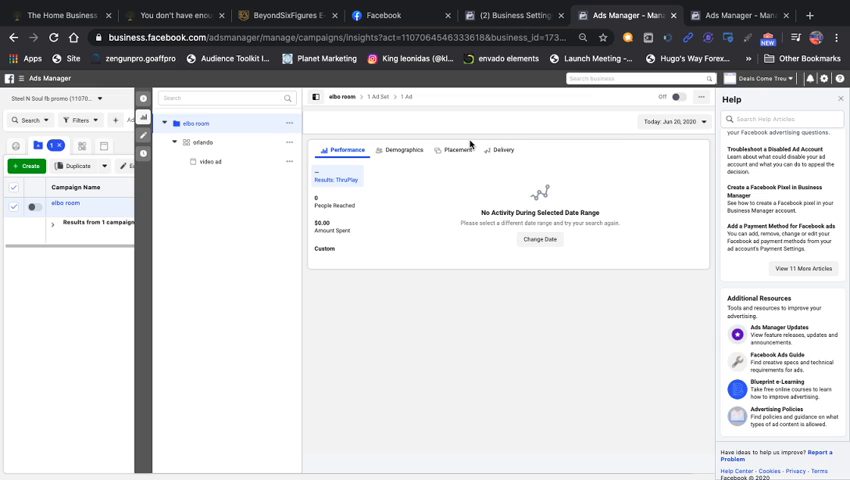